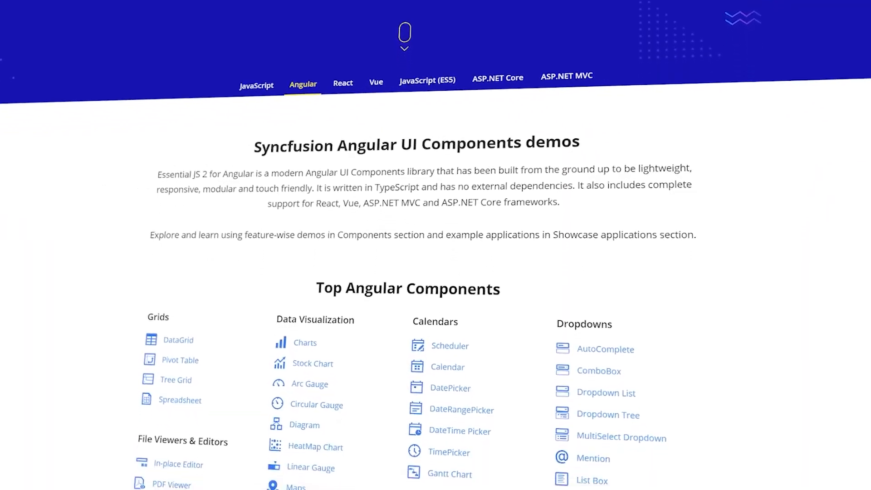
# Step: Open the Angular Charts overview demo from the Data Visualization section of the demos page
pyautogui.scroll(-3)
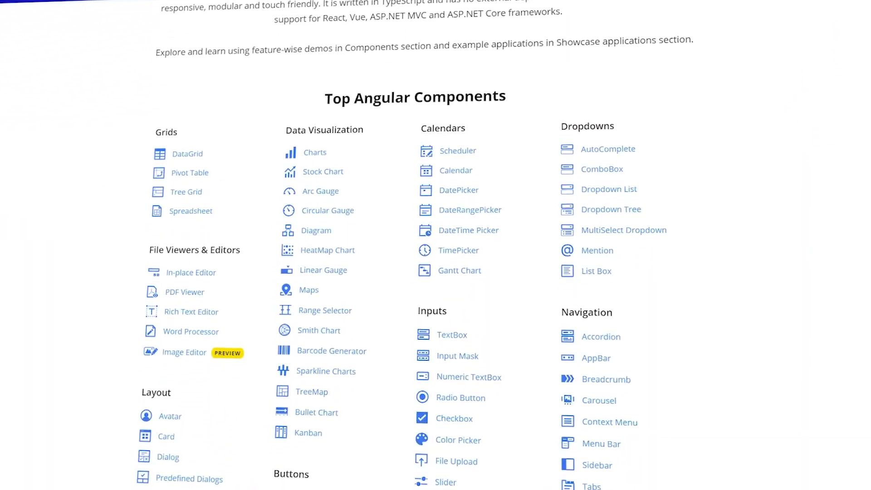
pyautogui.click(315, 152)
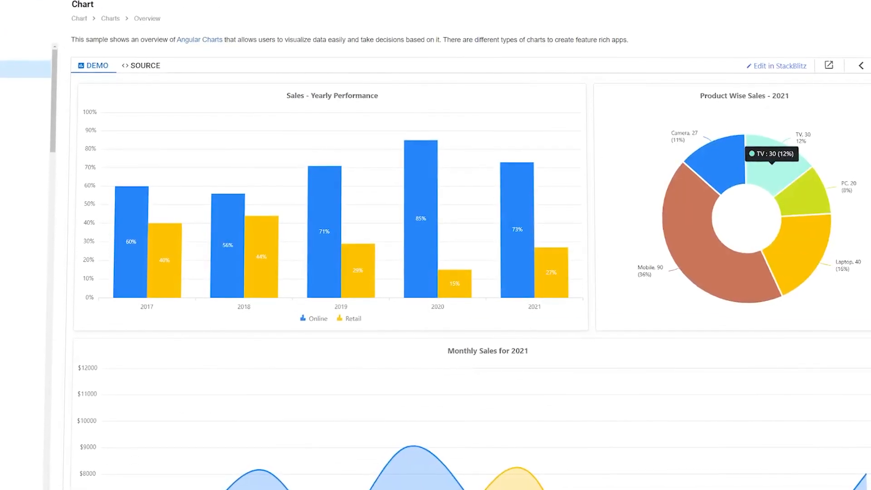
pyautogui.scroll(-3)
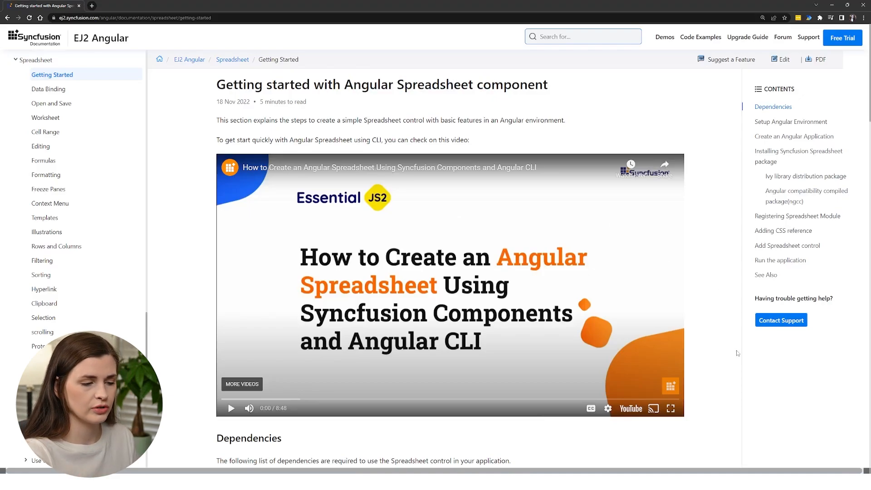
pyautogui.scroll(-3)
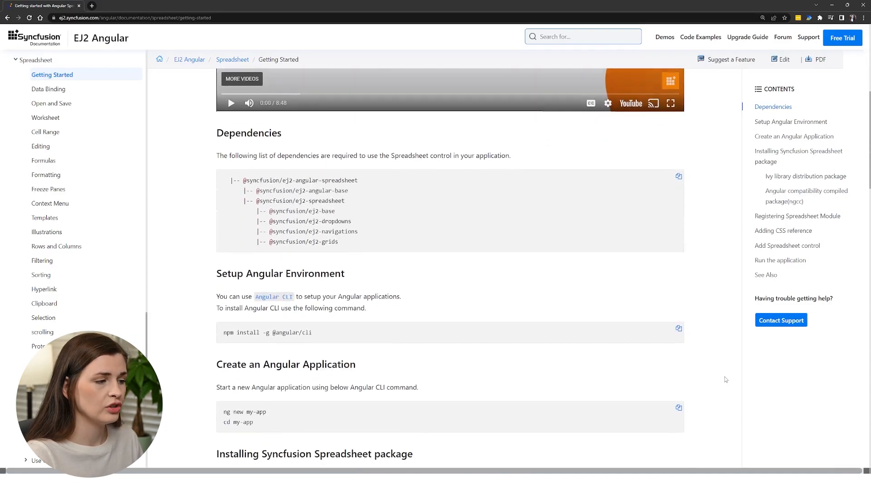
pyautogui.scroll(-3)
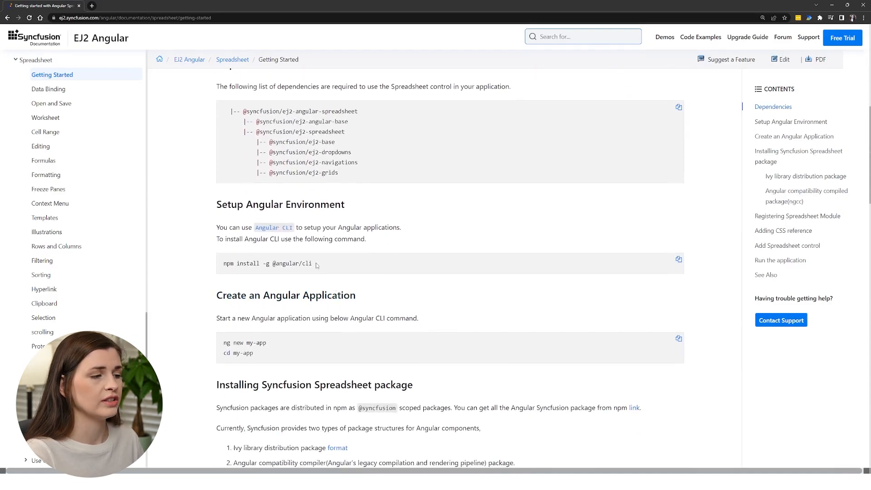
pyautogui.moveTo(254, 273)
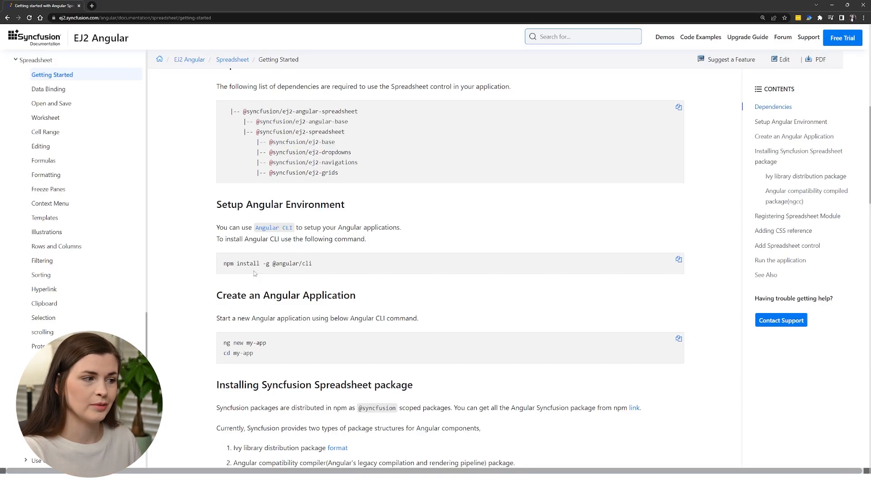
pyautogui.moveTo(311, 281)
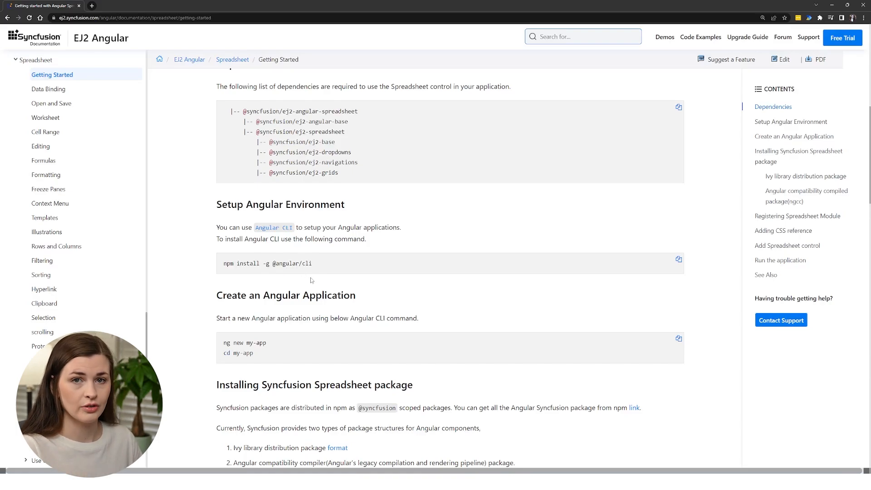
pyautogui.scroll(-3)
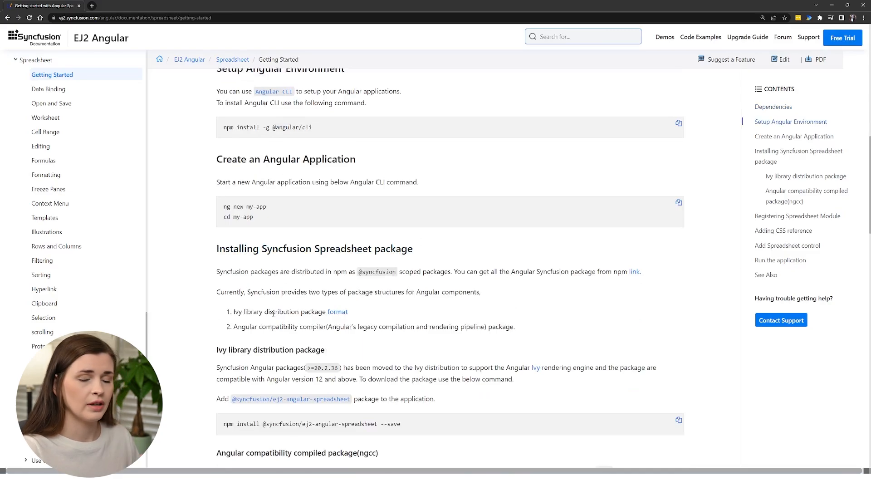
pyautogui.moveTo(481, 313)
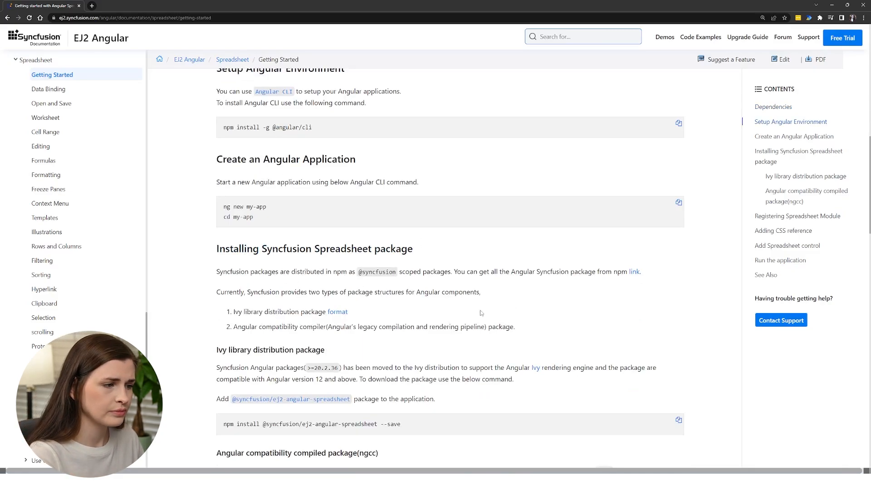
pyautogui.scroll(-3)
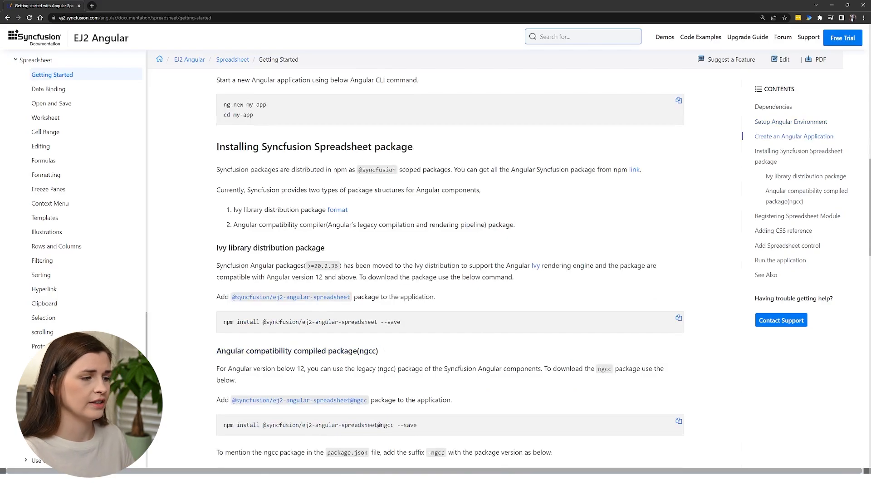
pyautogui.scroll(-3)
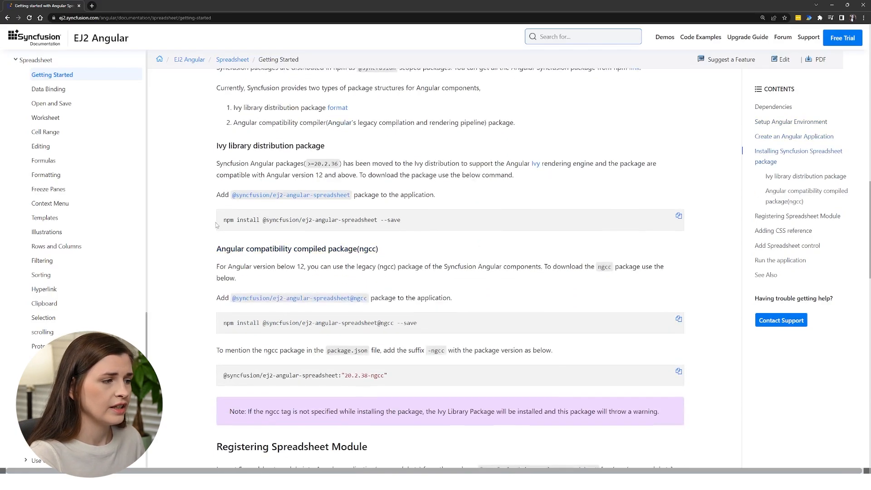
pyautogui.click(679, 216)
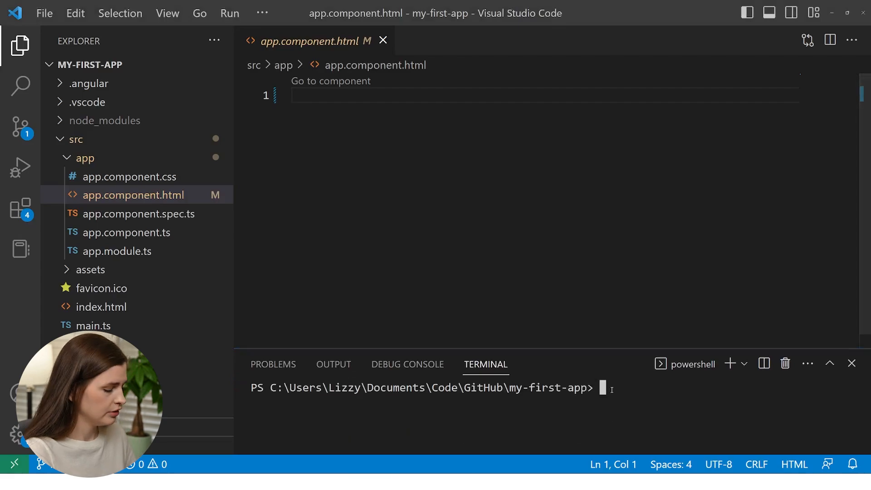
pyautogui.write('npm install @syncfusion/ej2-angular-spreadsheet --save')
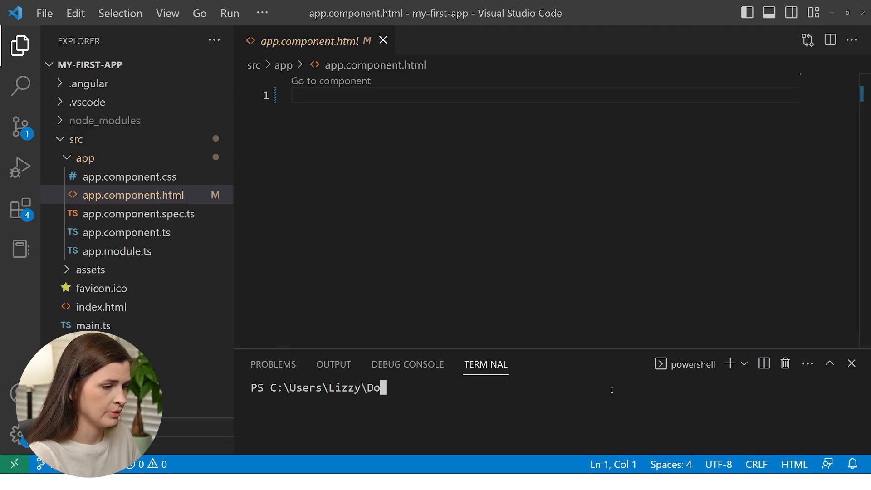
pyautogui.moveTo(390, 388)
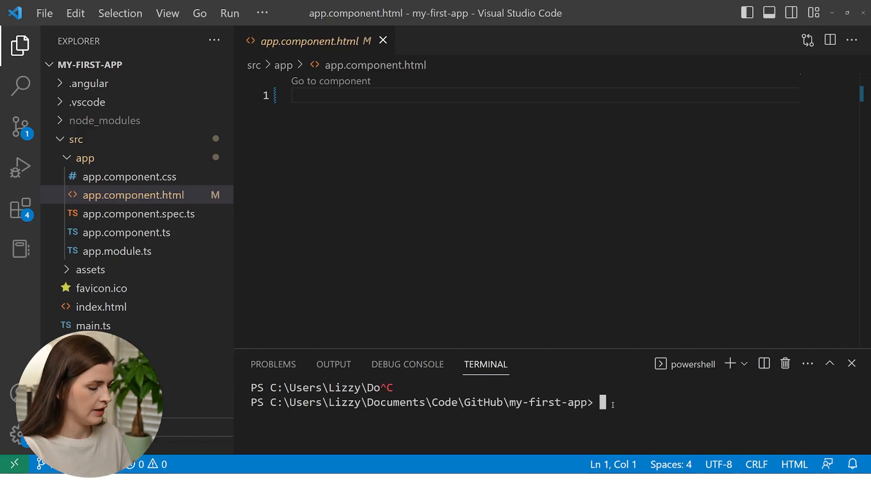
pyautogui.write('npm install @syncfusion/ej2-angular-spreadsheet --save')
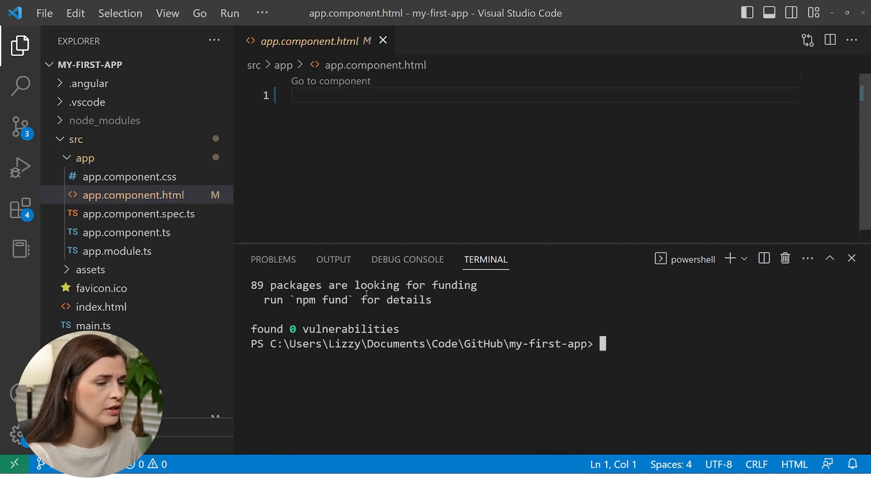
pyautogui.moveTo(456, 469)
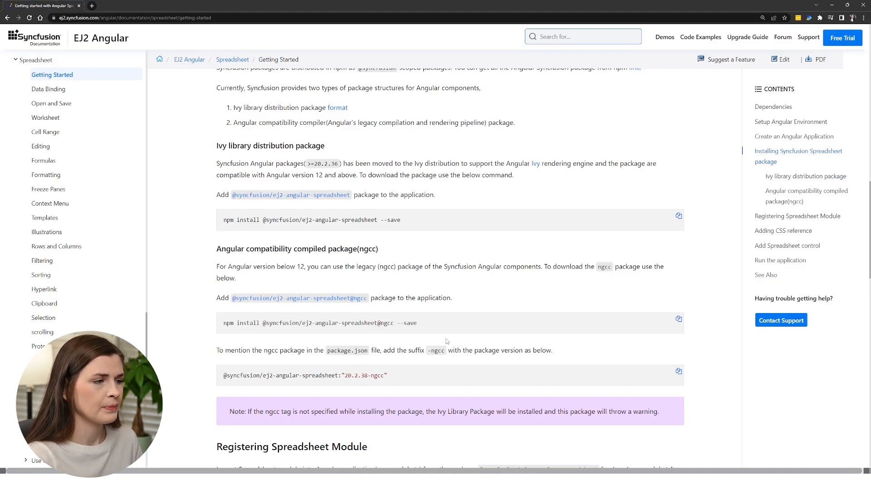
# Step: Select the SpreadsheetAllModule import line under Registering Spreadsheet Module in the docs
pyautogui.scroll(-3)
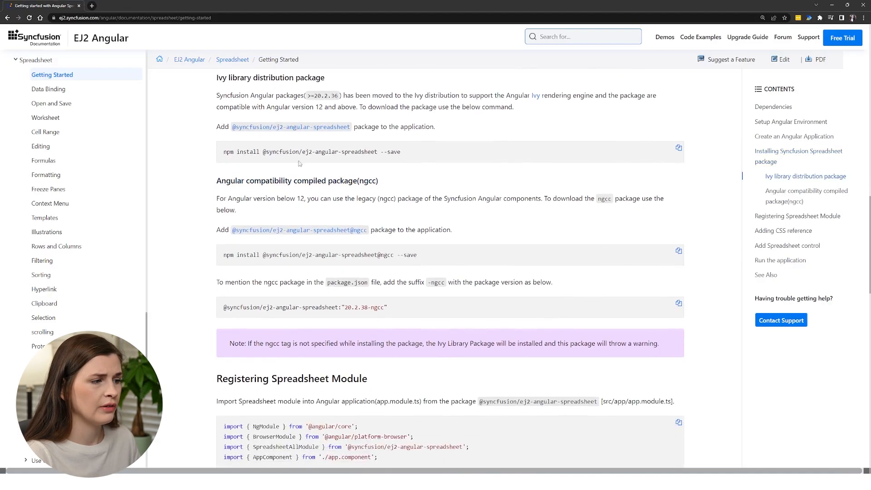
pyautogui.scroll(-3)
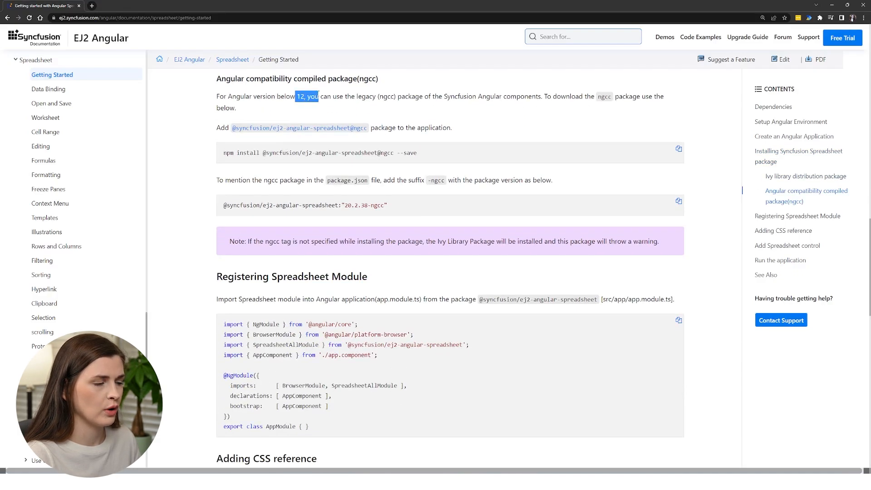
pyautogui.scroll(-3)
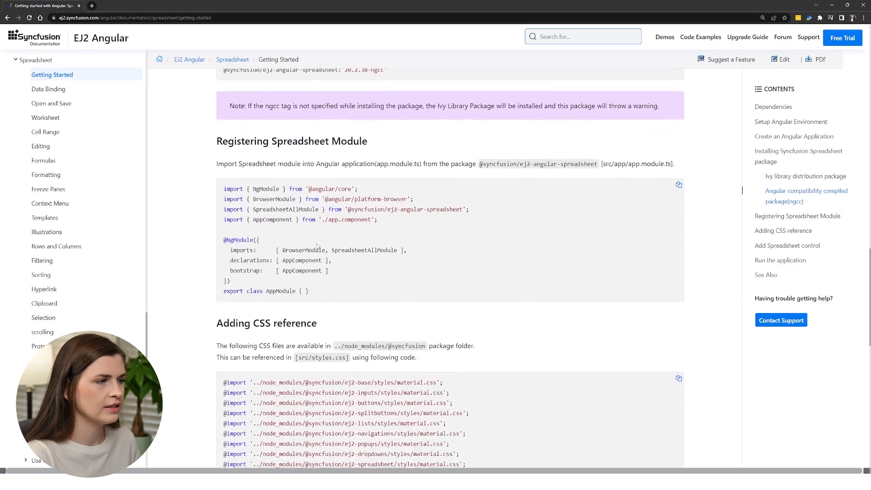
pyautogui.scroll(-3)
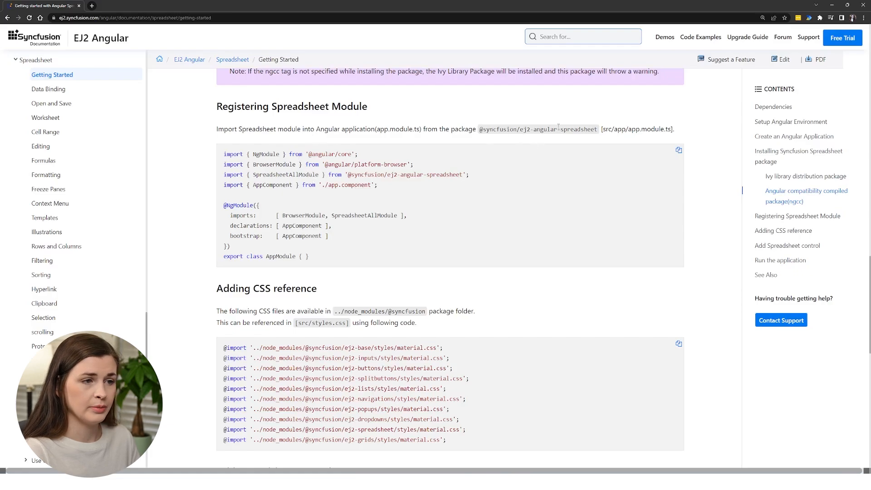
pyautogui.tripleClick(345, 174)
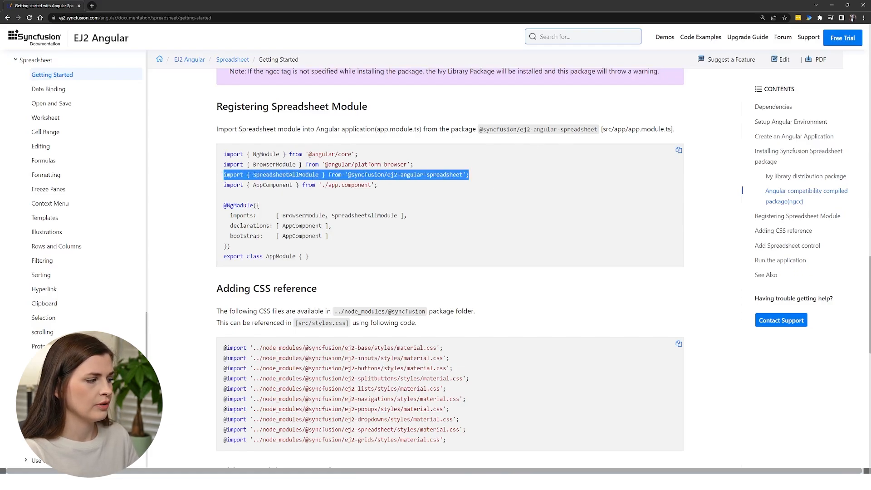
pyautogui.moveTo(412, 213)
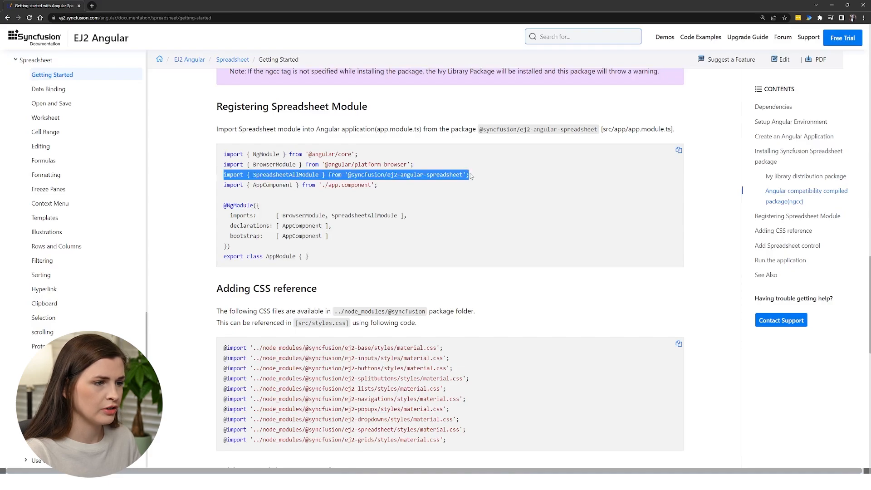
pyautogui.moveTo(679, 150)
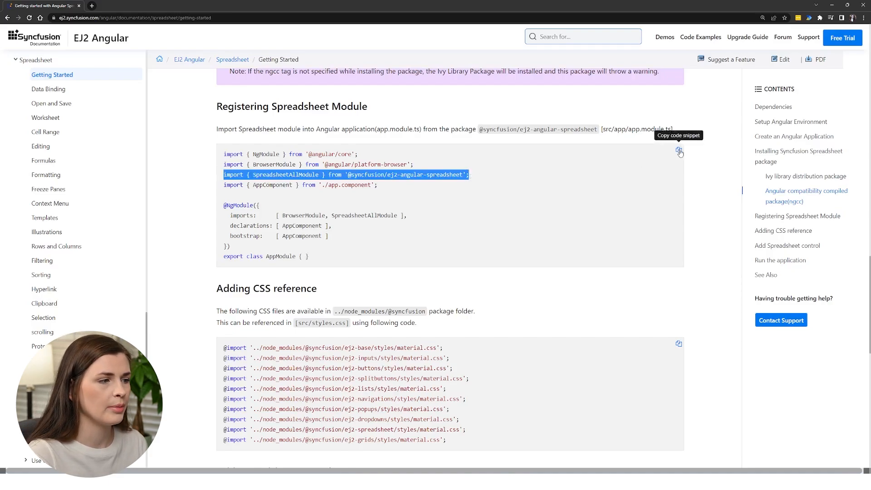
pyautogui.moveTo(461, 251)
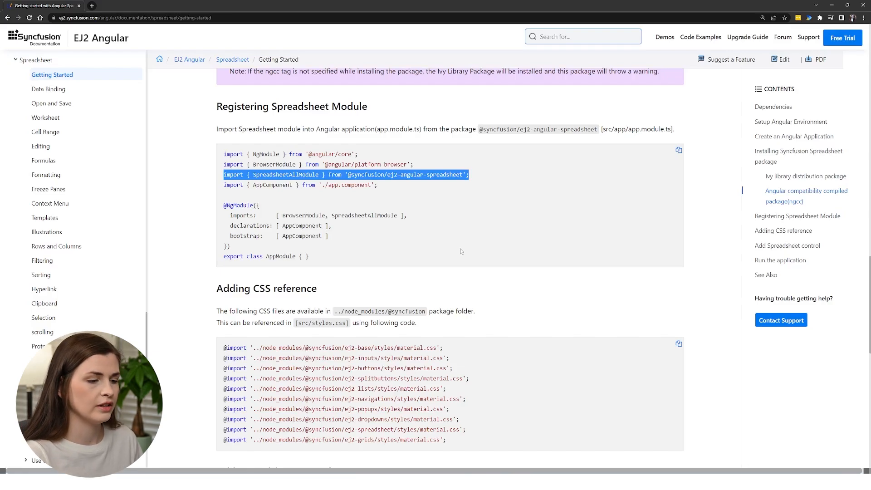
pyautogui.moveTo(425, 399)
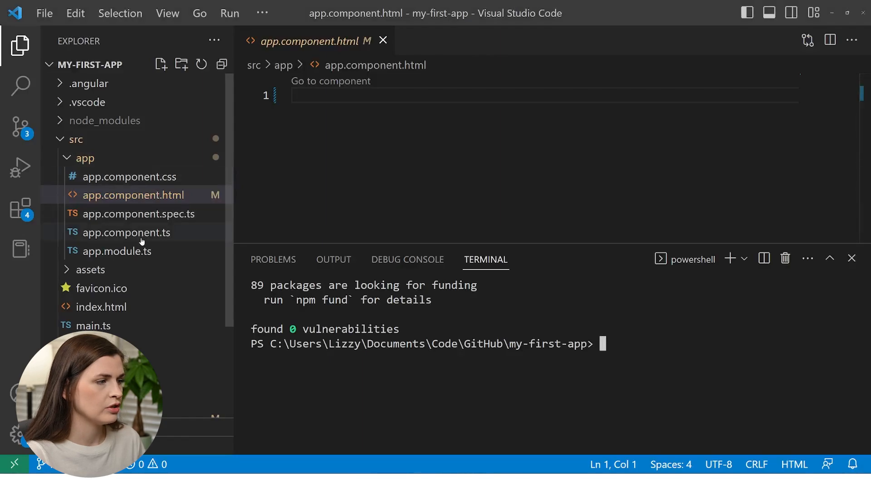
# Step: Open app.module.ts in the editor from the Explorer
pyautogui.click(132, 195)
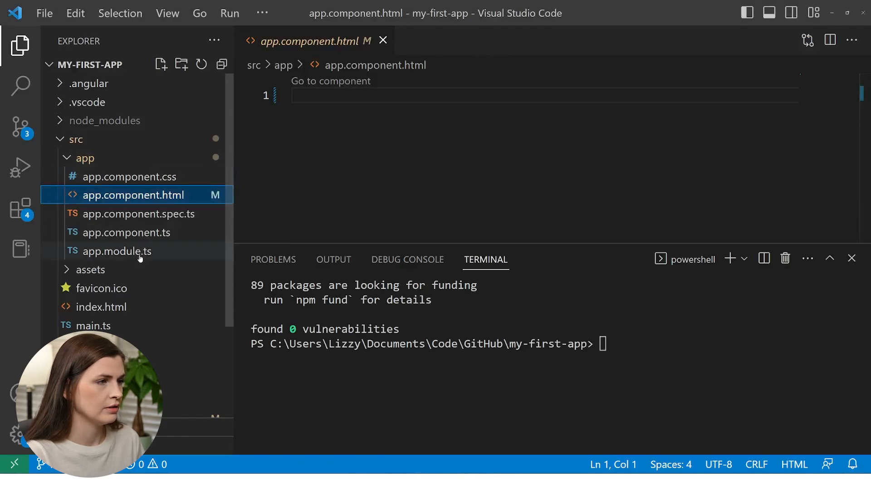
pyautogui.click(117, 250)
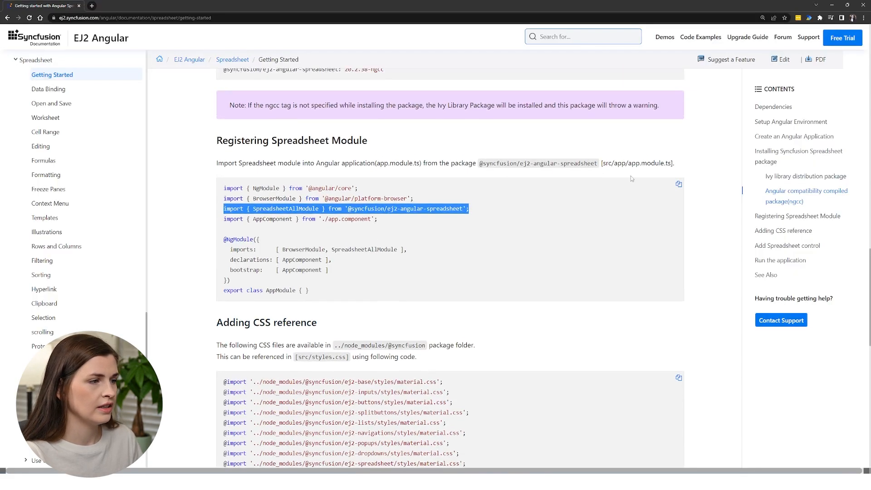
pyautogui.moveTo(809, 7)
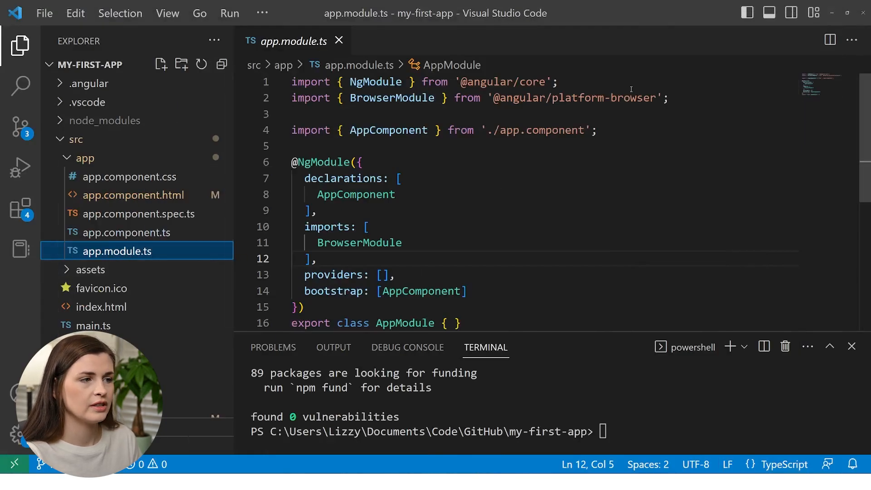
pyautogui.press('Enter')
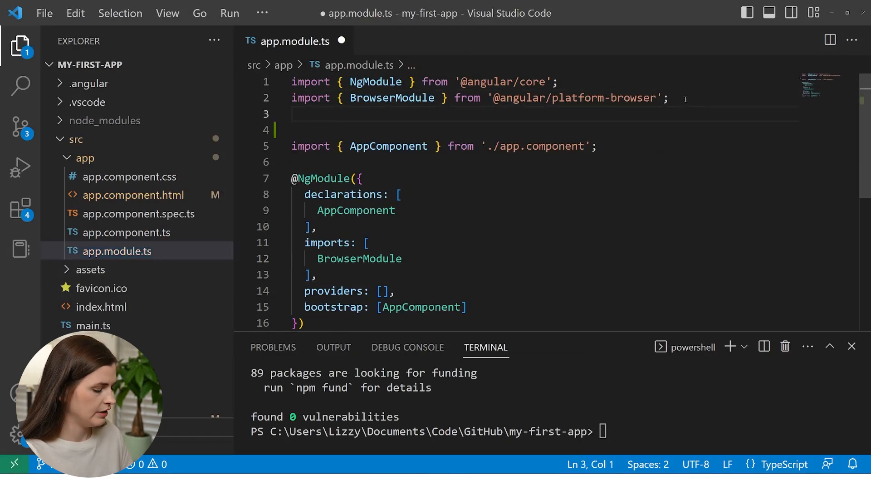
pyautogui.write("import { SpreadsheetAllModule } from '@syncfusion/ej2-angular-spreadsheet';")
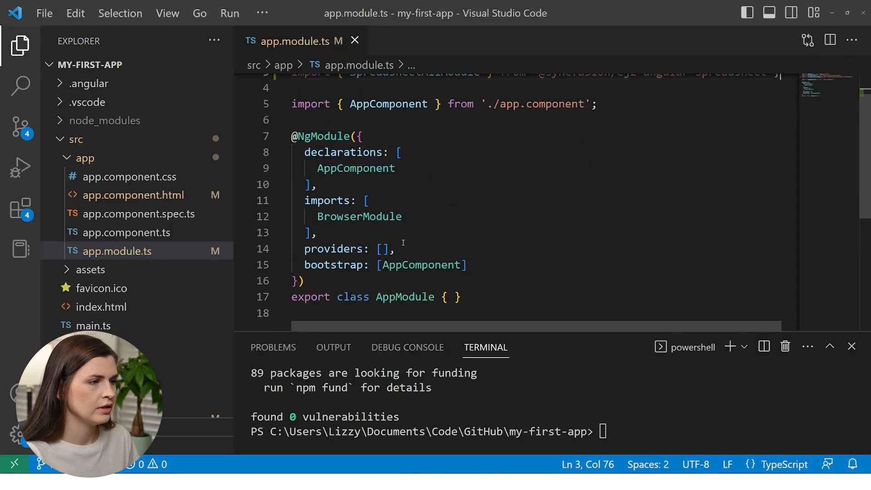
pyautogui.write(',')
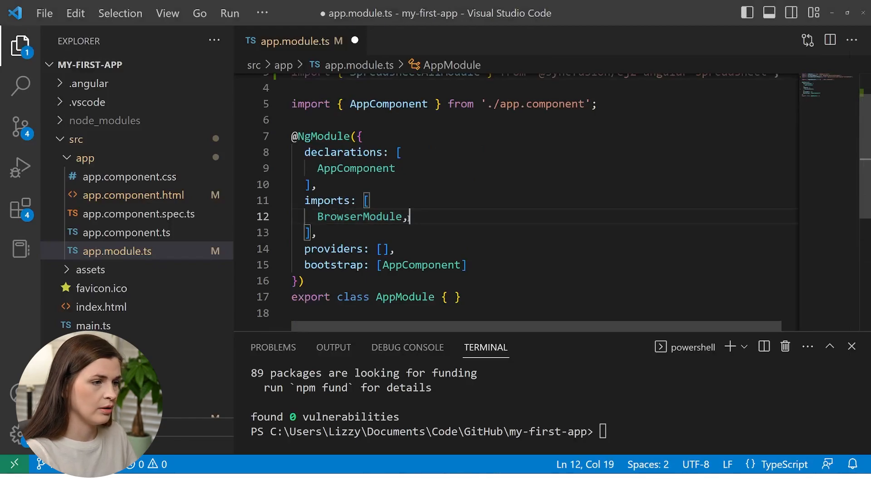
pyautogui.write('SpreadsheetAllModule')
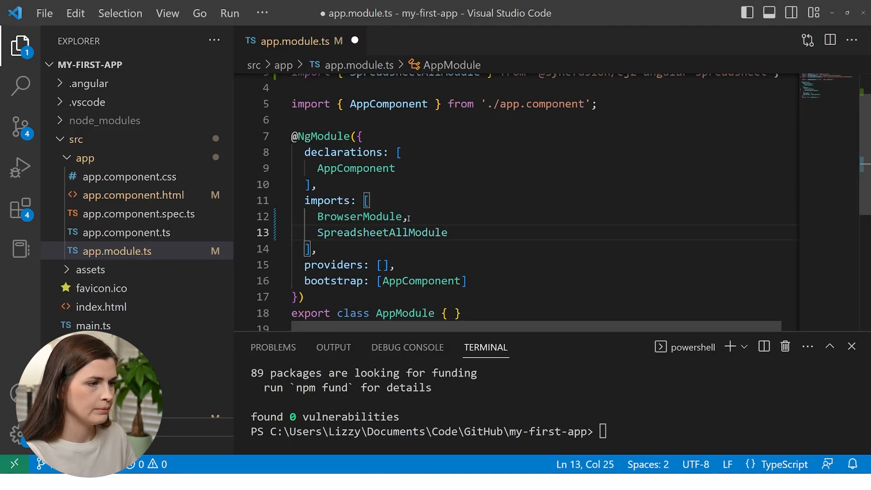
pyautogui.press('ctrl+s')
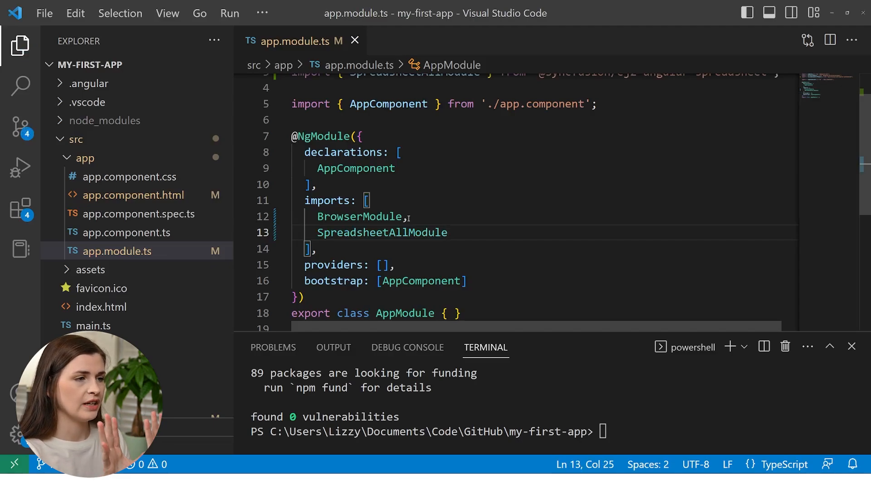
pyautogui.scroll(3)
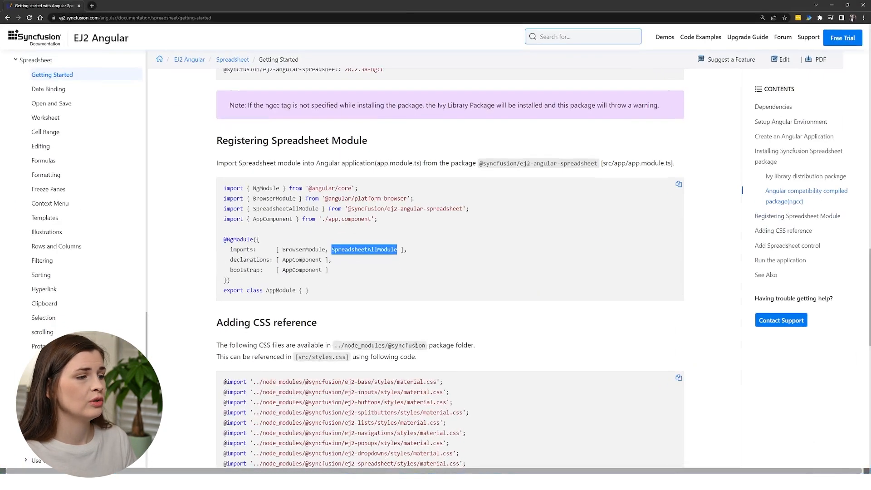
pyautogui.scroll(-3)
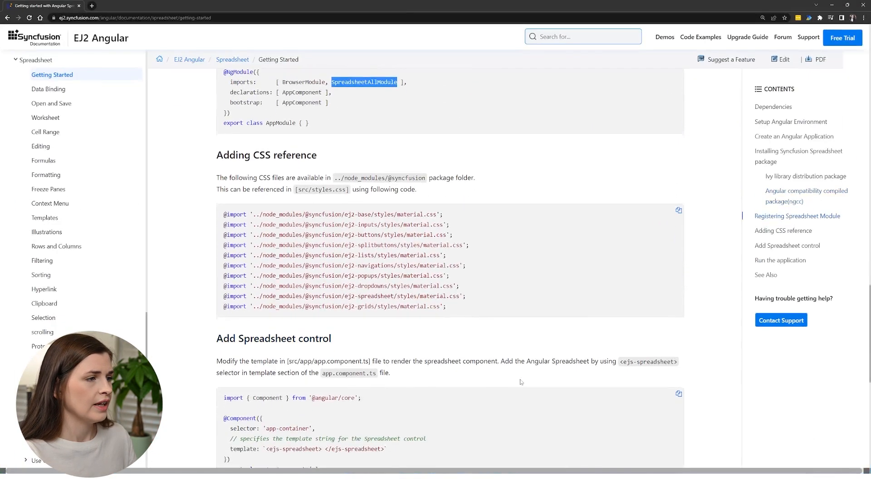
pyautogui.scroll(-3)
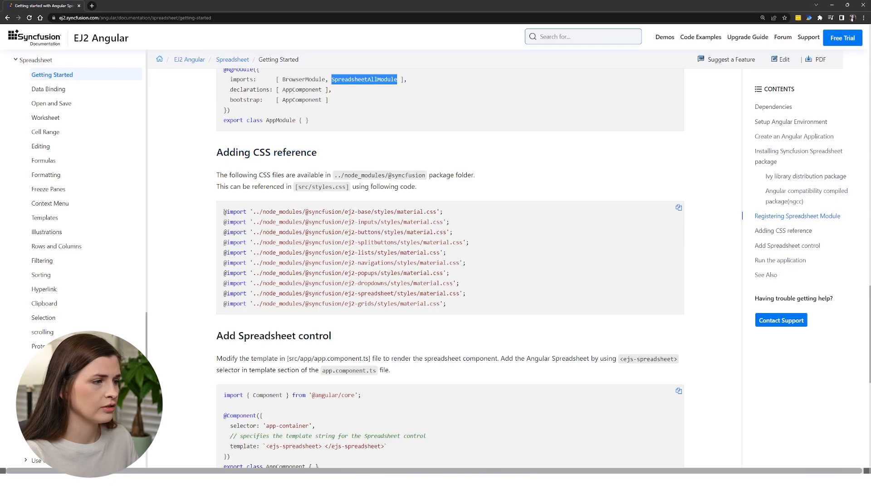
pyautogui.click(393, 186)
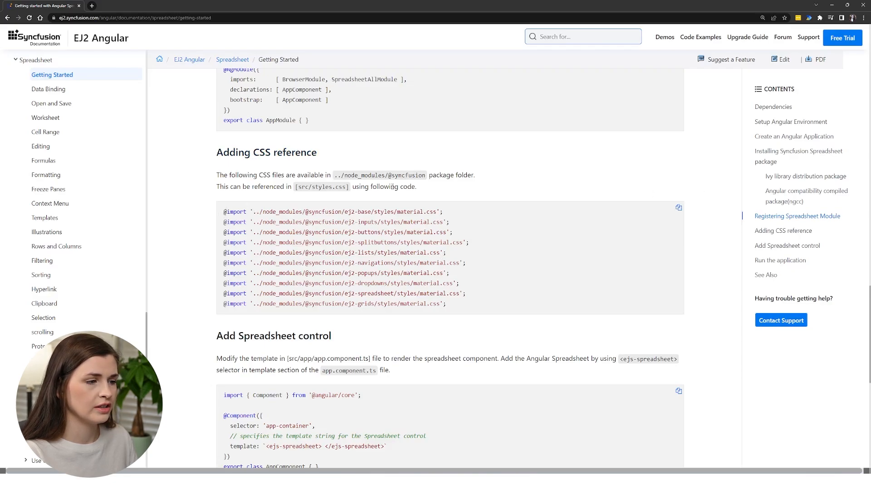
pyautogui.scroll(-3)
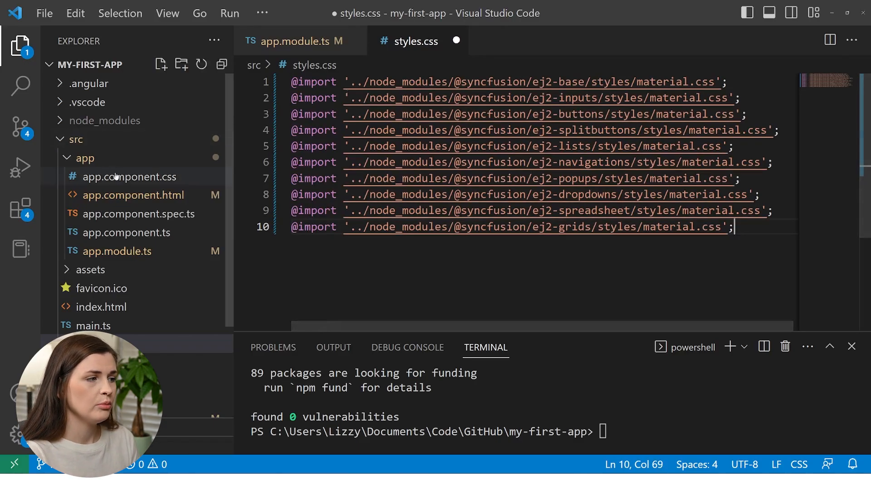
pyautogui.moveTo(130, 177)
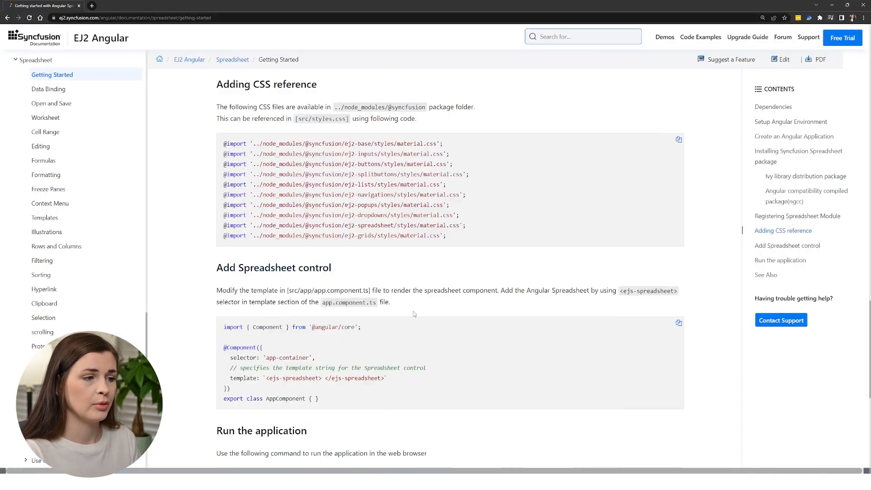
pyautogui.moveTo(420, 300)
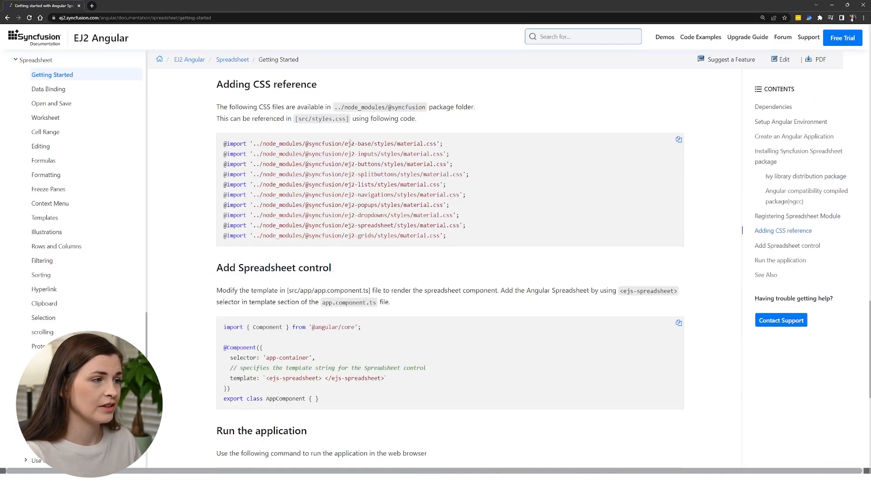
# Step: Jump to the Add Spreadsheet control section, then minimize the browser to return to the editor
pyautogui.doubleClick(320, 119)
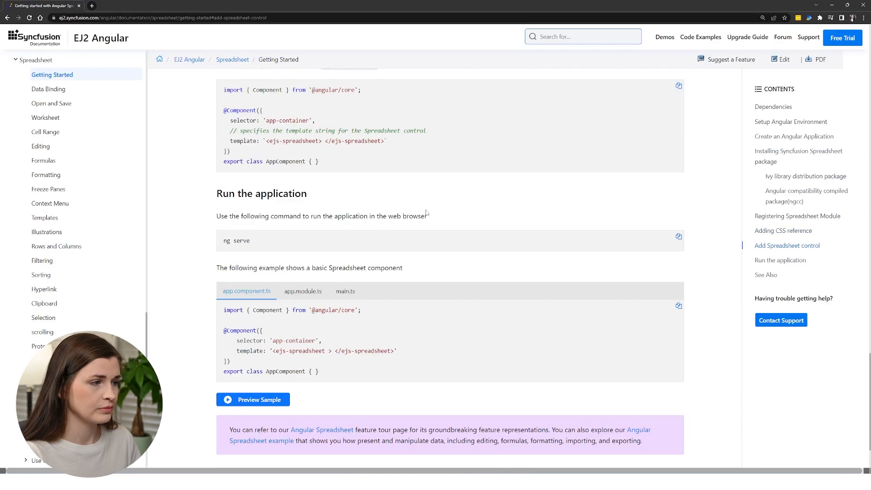
pyautogui.scroll(3)
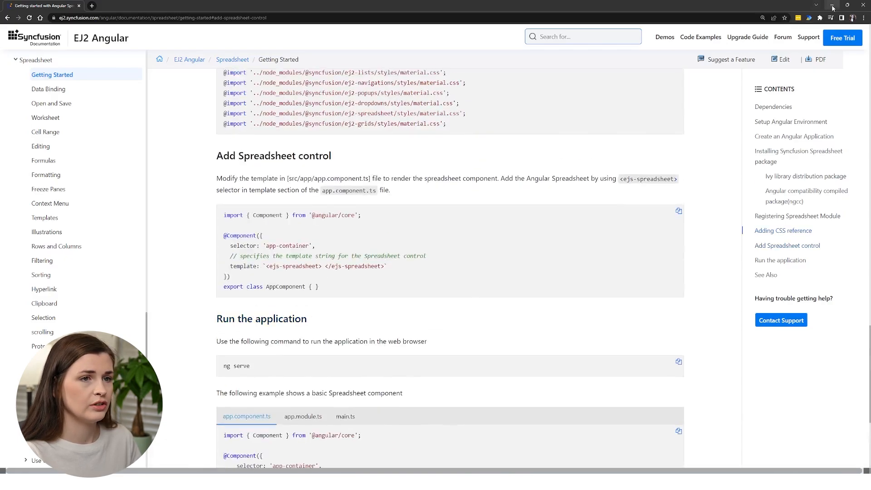
pyautogui.click(832, 5)
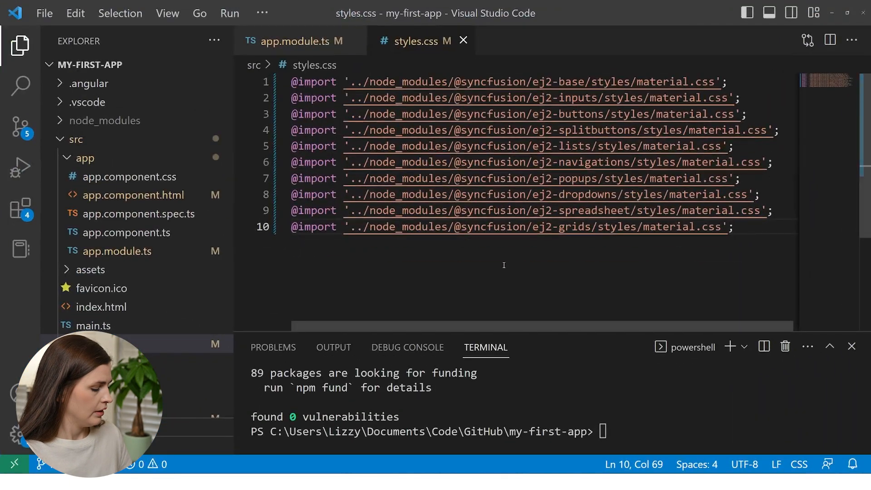
pyautogui.moveTo(544, 420)
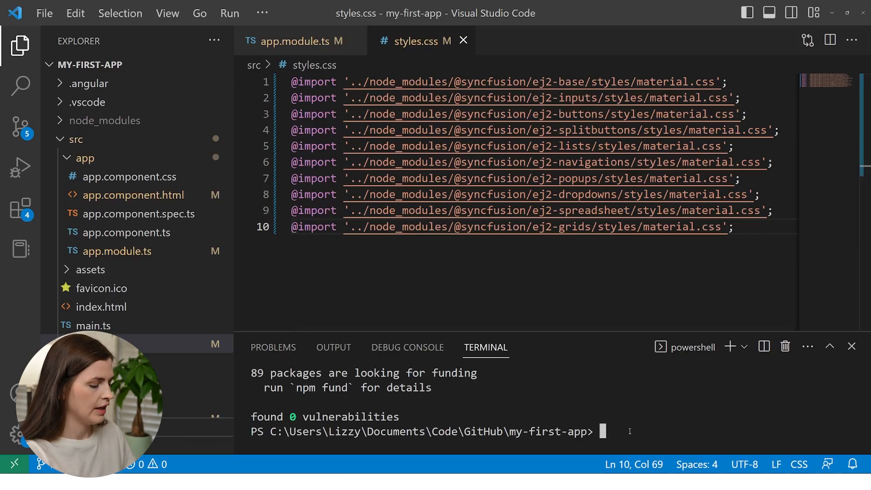
# Step: Start the Angular development server with ng serve in the integrated terminal
pyautogui.write('ng serve')
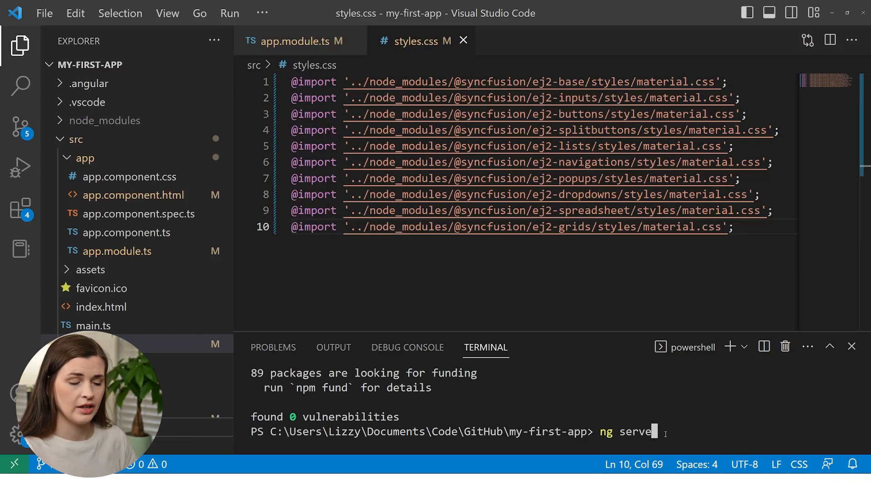
pyautogui.press('Return')
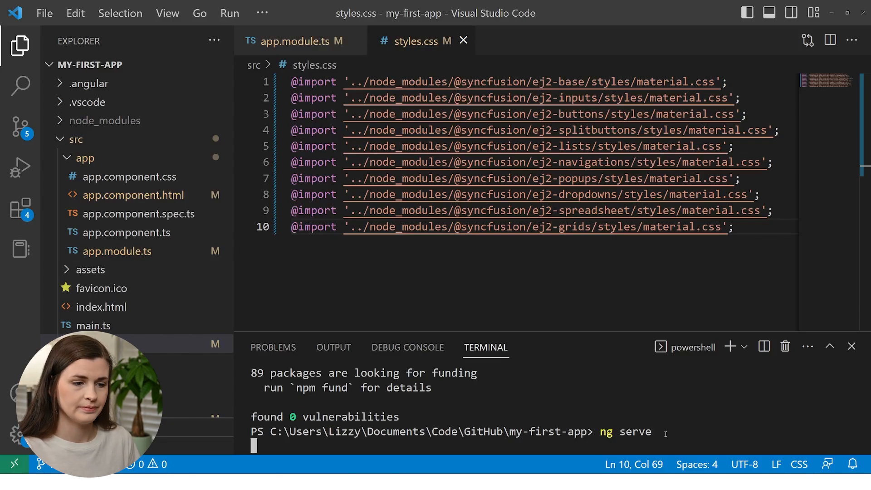
pyautogui.press('Return')
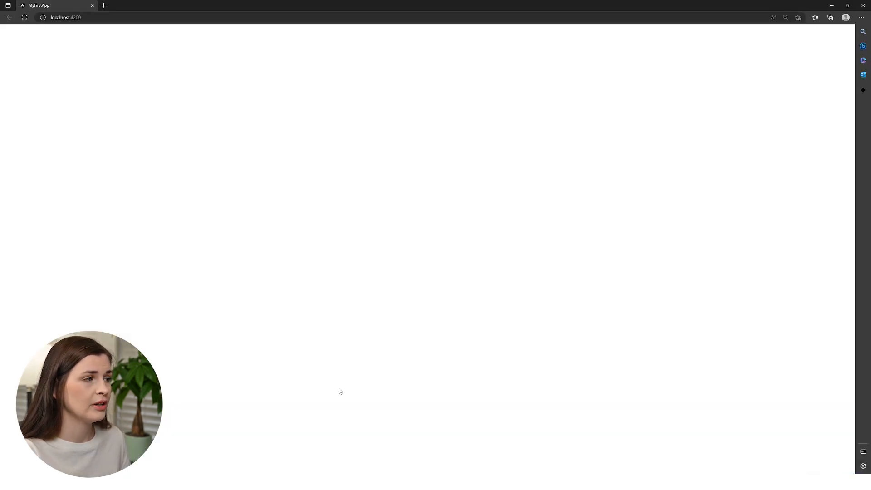
pyautogui.moveTo(108, 105)
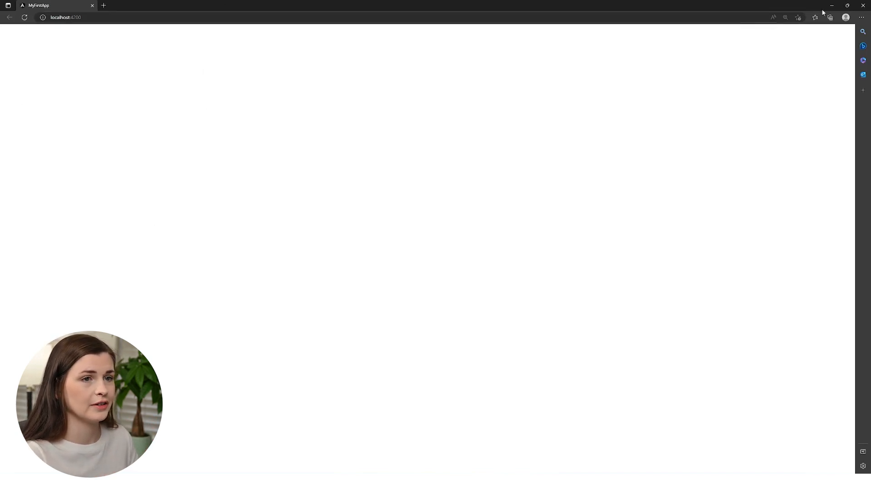
pyautogui.moveTo(833, 6)
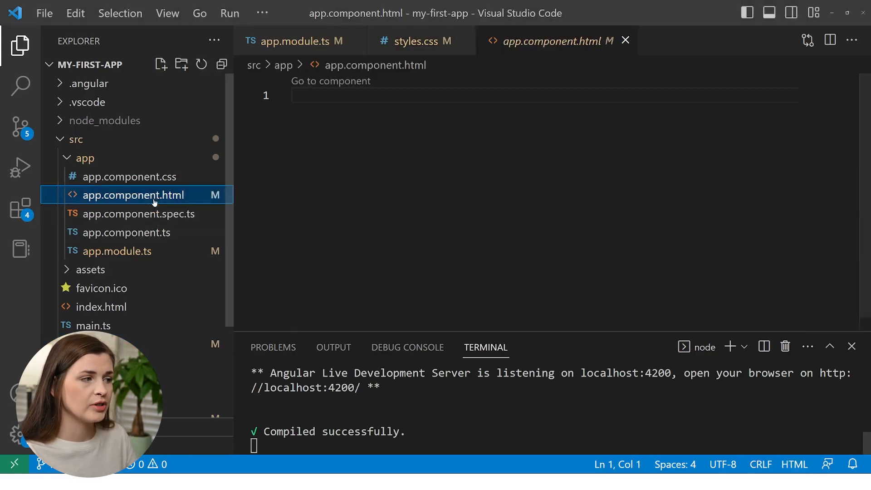
# Step: Put <ejs-spreadsheet></ejs-spreadsheet> in app.component.html and save it
pyautogui.click(431, 95)
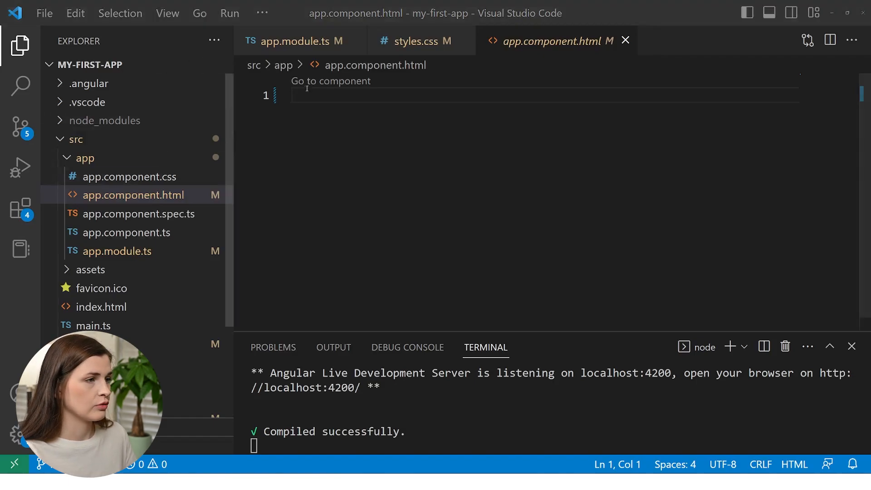
pyautogui.write('<ejs-spreadsheet></ejs-spreadsheet>')
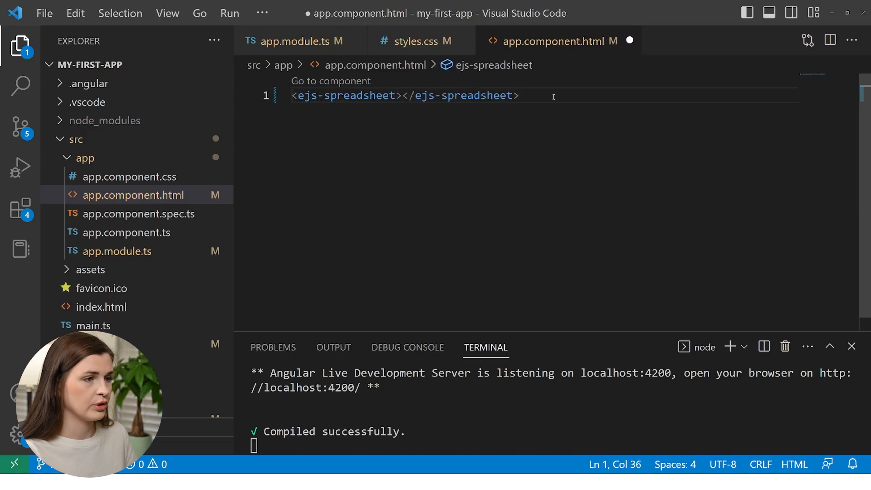
pyautogui.press('ctrl+s')
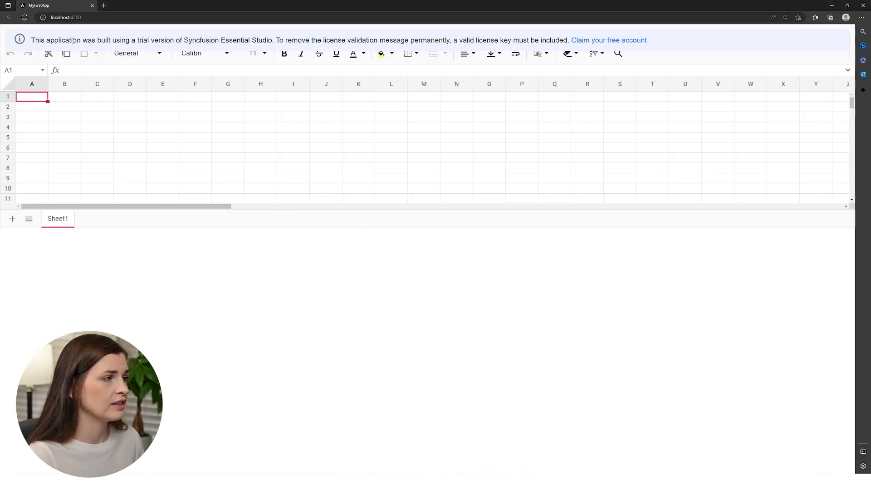
pyautogui.moveTo(598, 43)
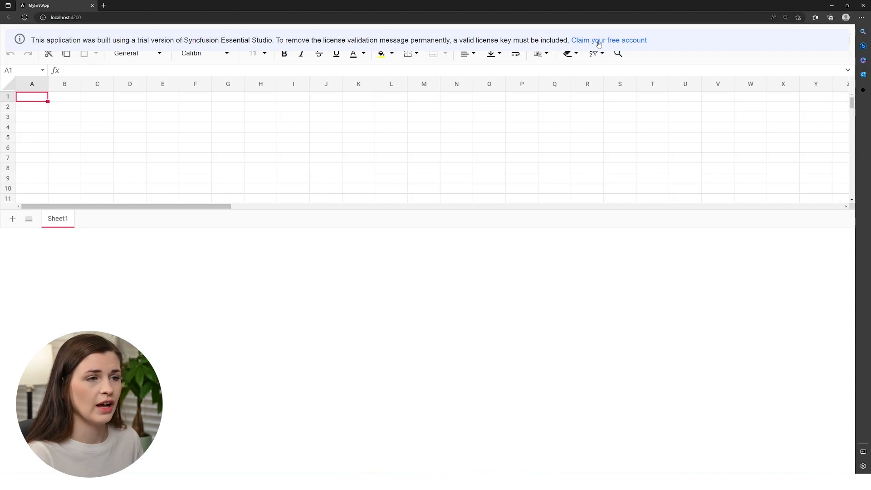
pyautogui.moveTo(608, 40)
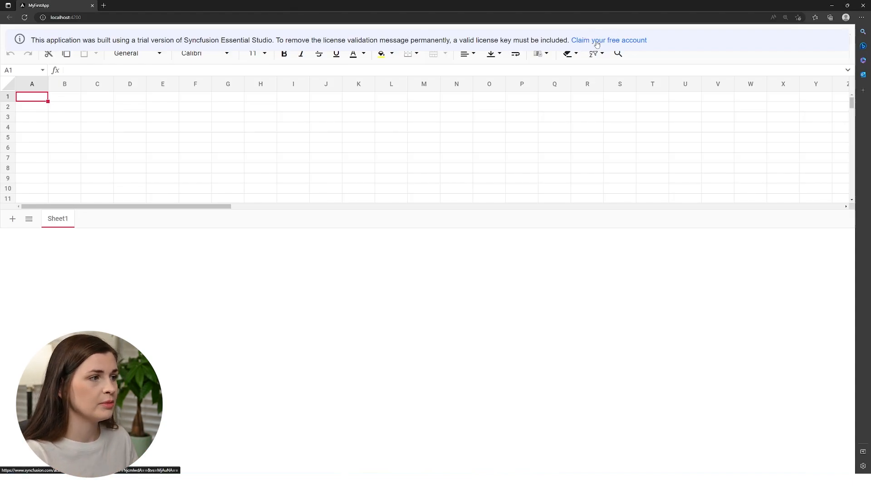
pyautogui.moveTo(317, 291)
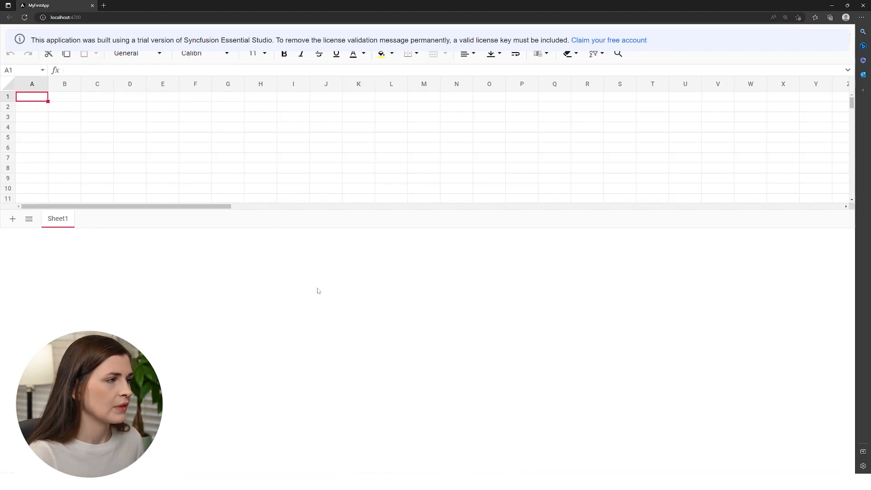
pyautogui.click(785, 17)
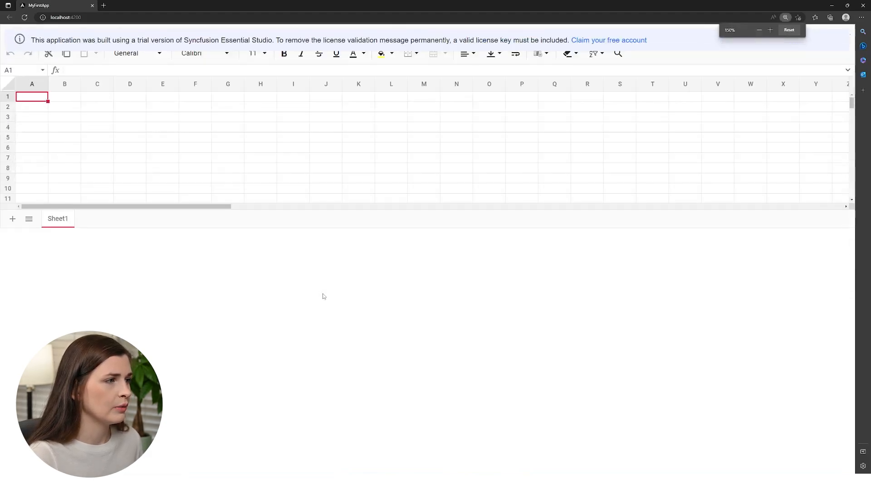
pyautogui.click(130, 117)
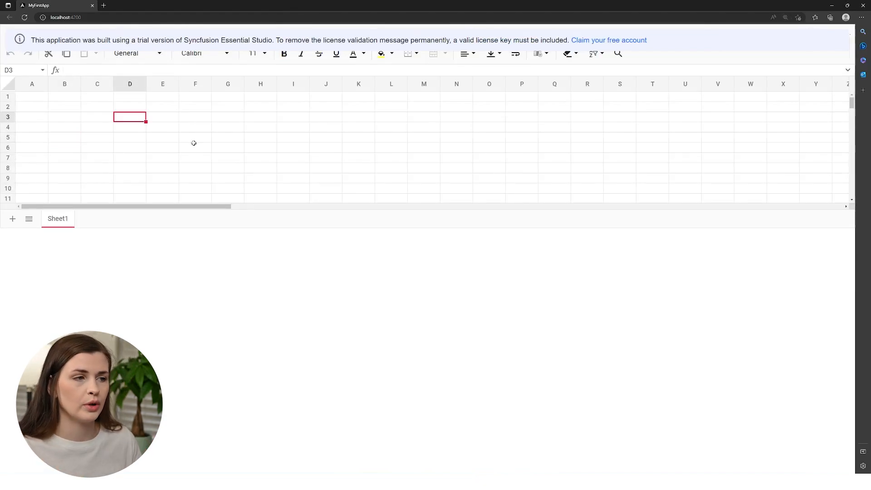
pyautogui.click(97, 117)
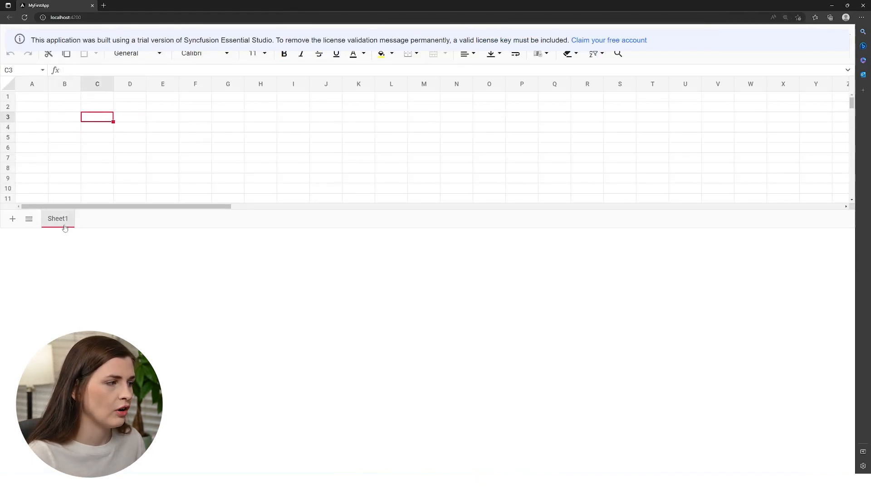
pyautogui.click(32, 97)
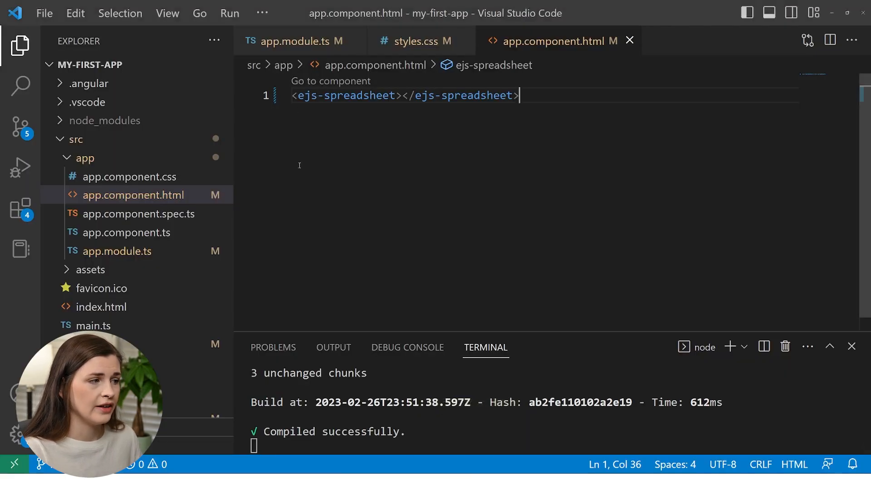
pyautogui.click(134, 232)
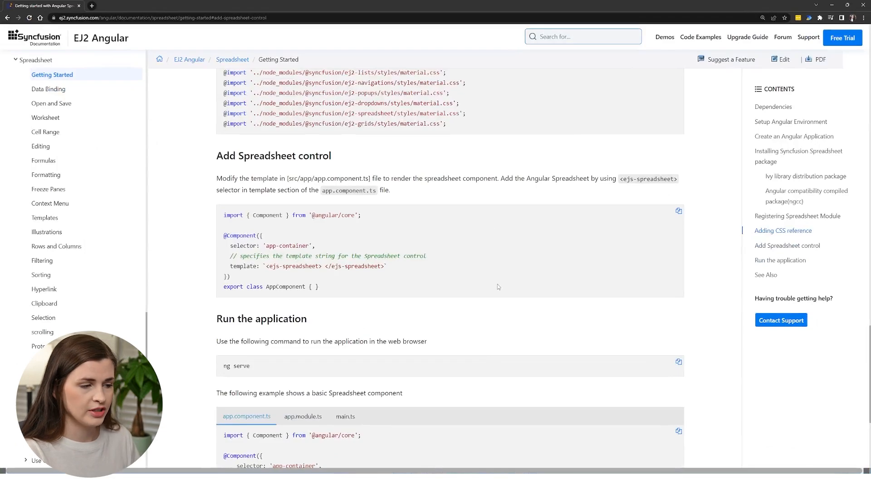
pyautogui.scroll(-3)
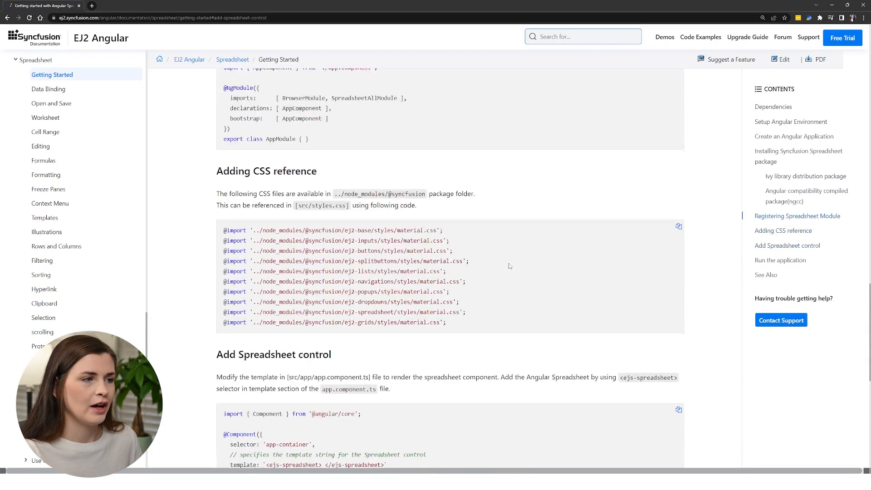
pyautogui.scroll(3)
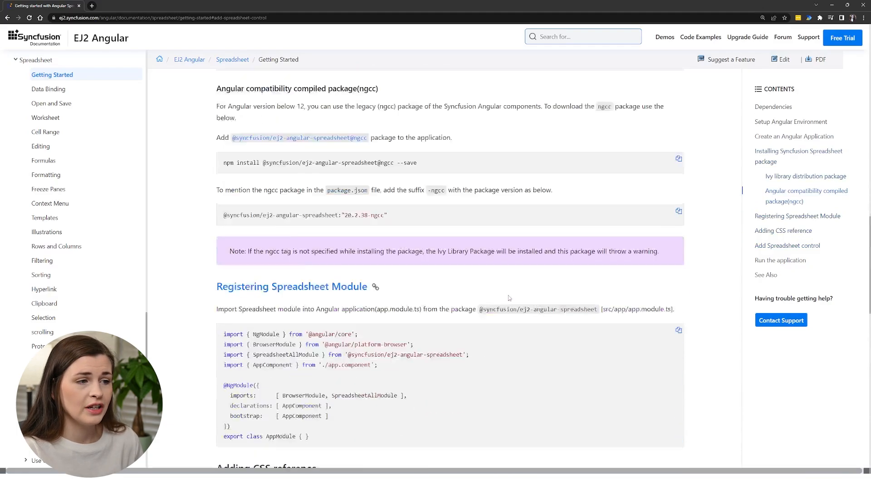
pyautogui.scroll(-3)
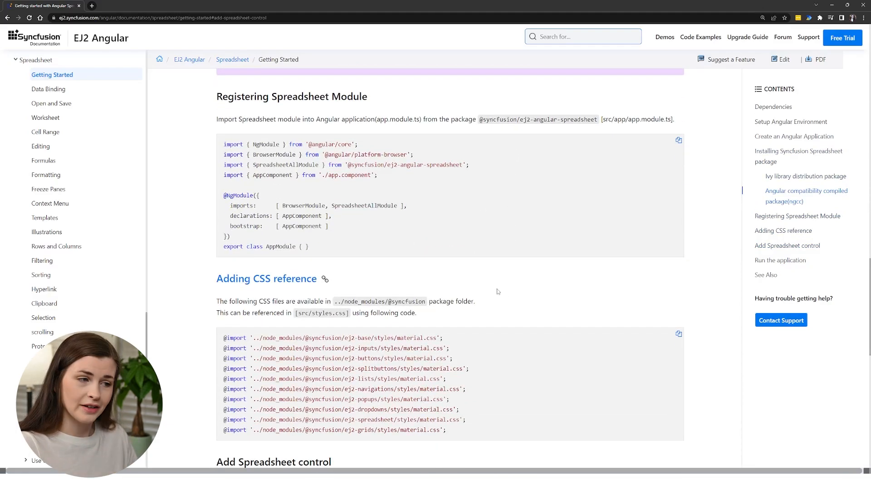
pyautogui.scroll(3)
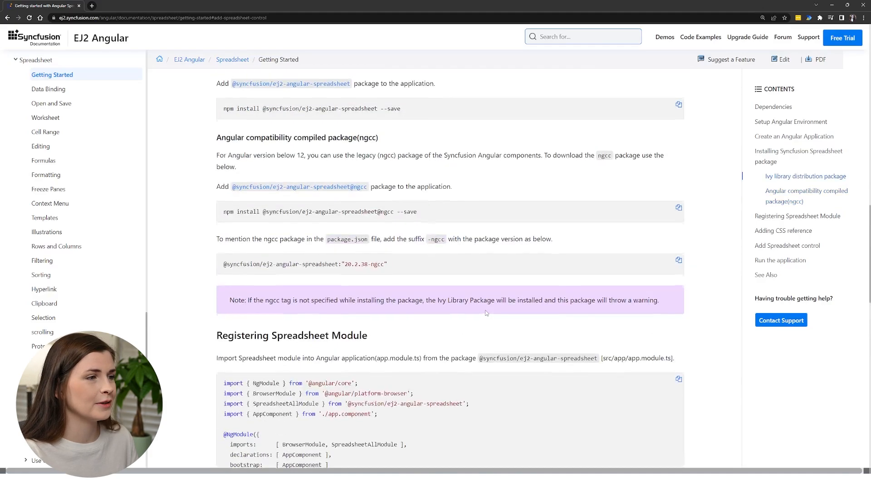
pyautogui.scroll(3)
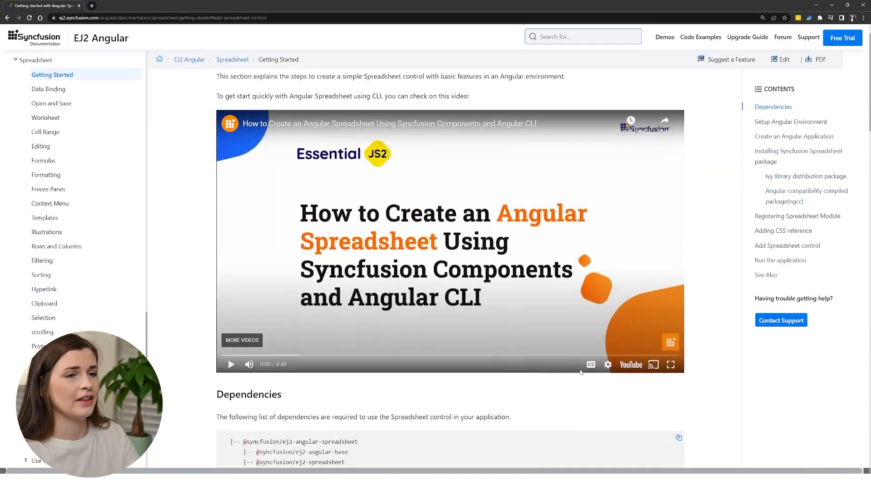
pyautogui.scroll(-3)
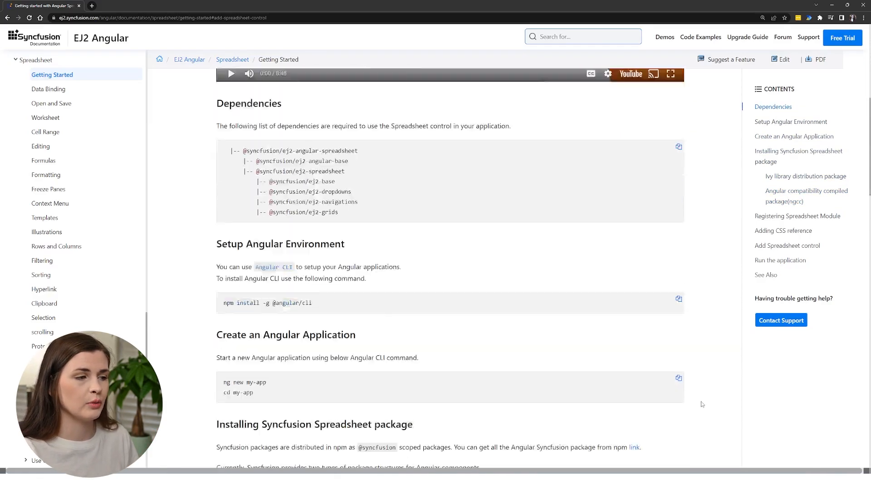
pyautogui.scroll(-3)
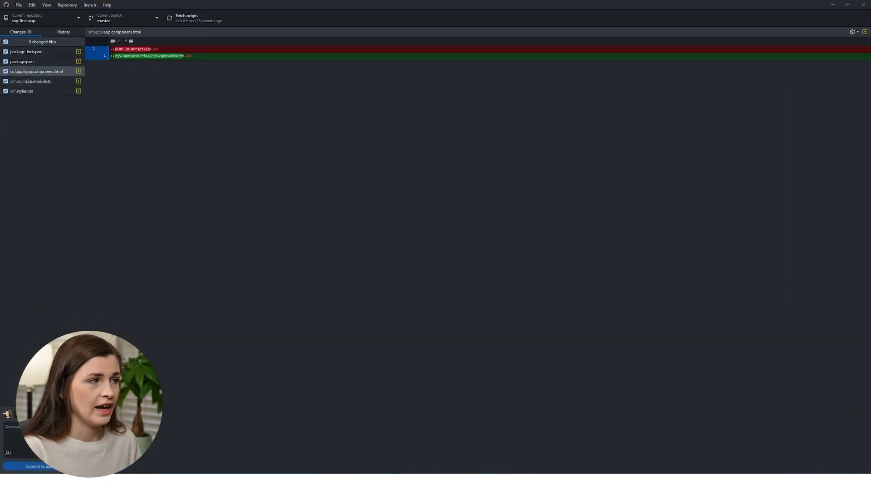
pyautogui.moveTo(46, 51)
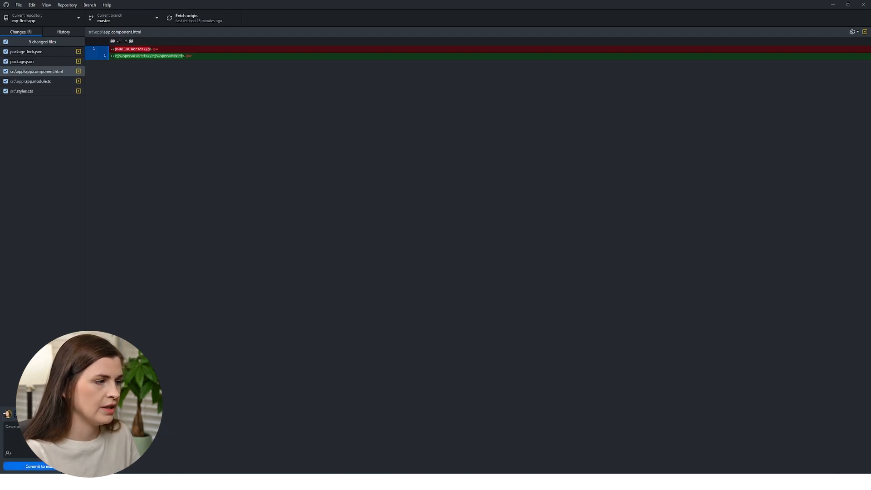
# Step: Commit the five changed files to master and push the commit to origin
pyautogui.click(31, 466)
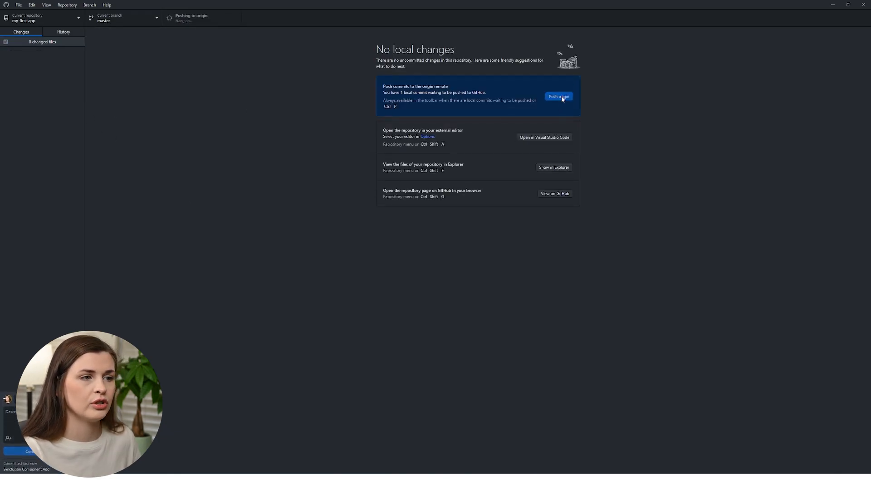
pyautogui.click(558, 96)
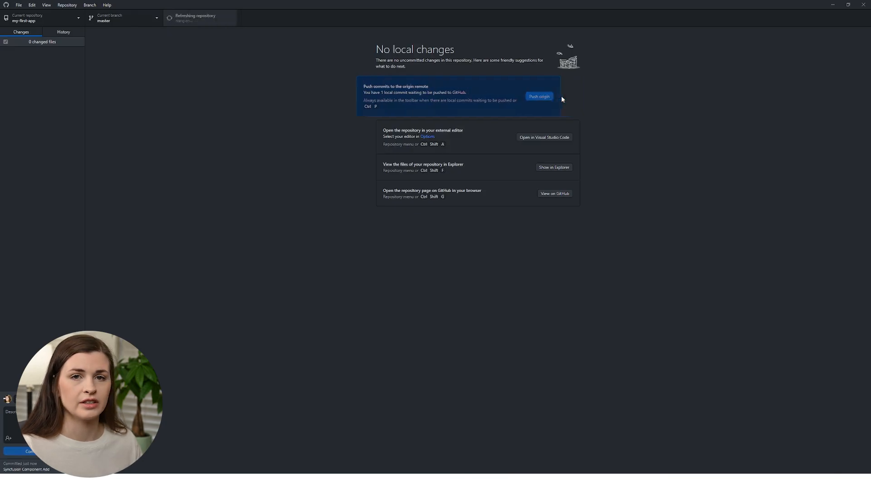
pyautogui.click(538, 96)
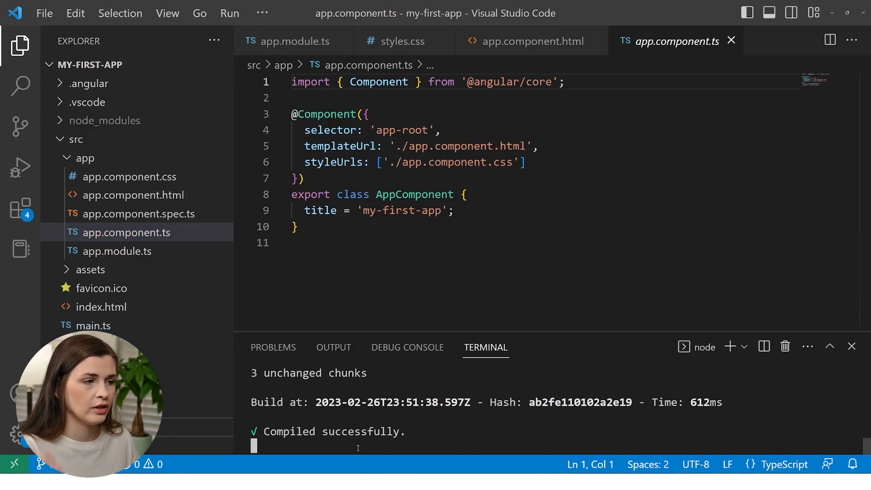
# Step: Stop the running ng serve development server with Ctrl+C
pyautogui.press('ctrl+c')
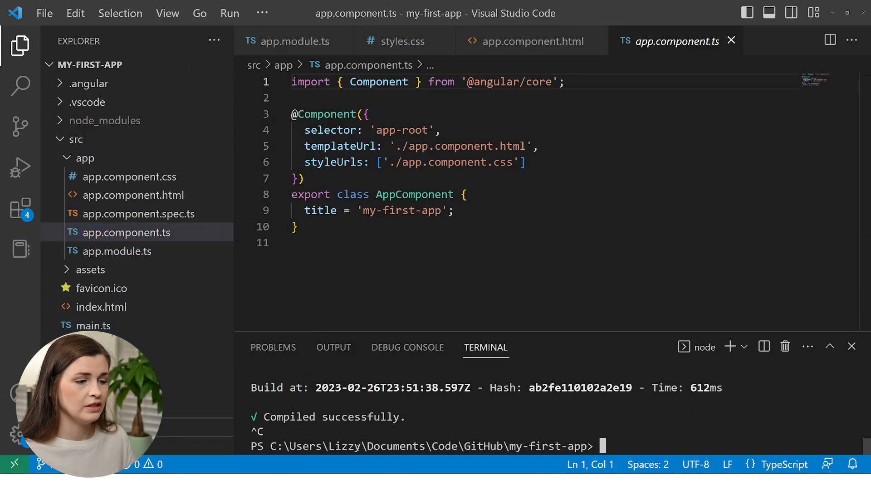